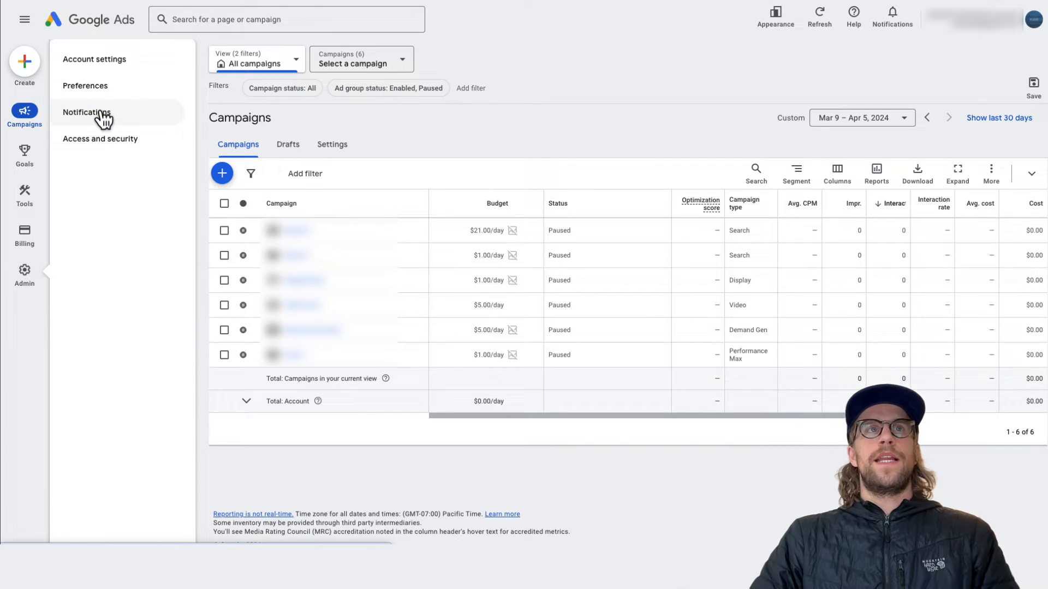
Open Notifications from the Admin panel to reach the account's email notification topics
left_click(86, 113)
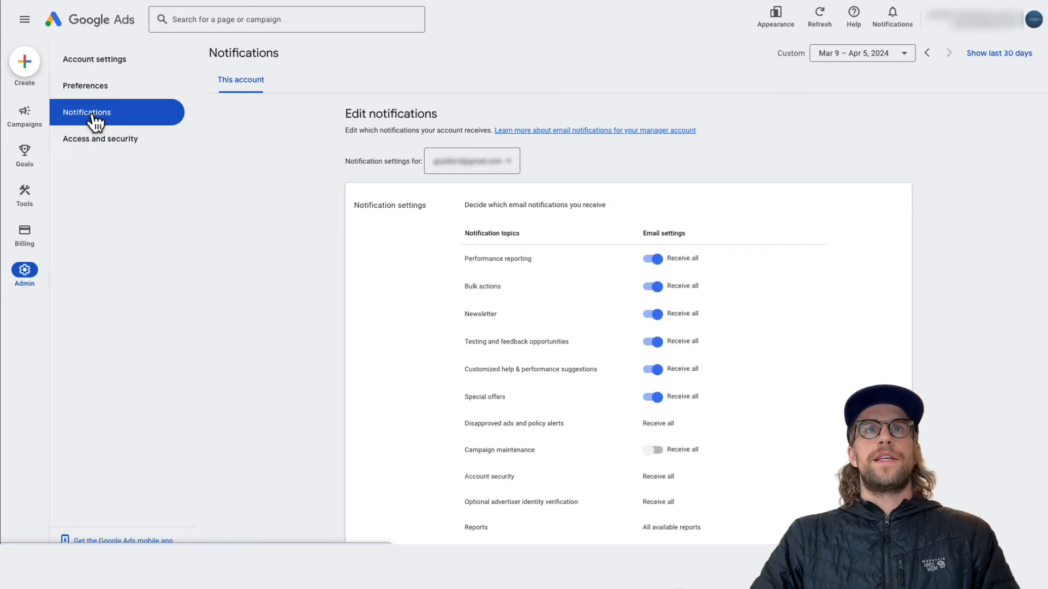
mouse_move(332, 167)
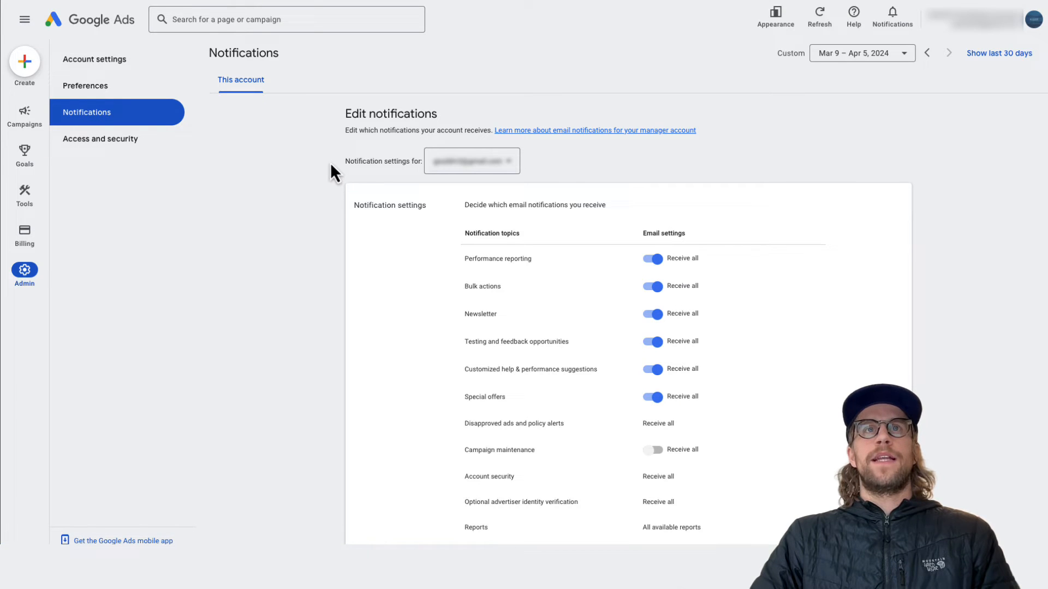
mouse_move(615, 453)
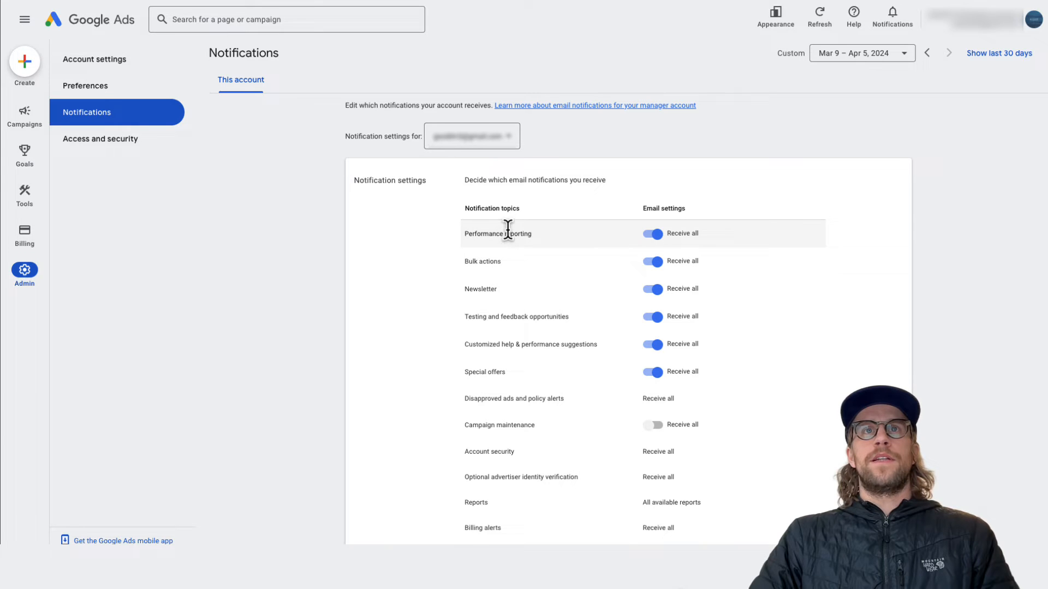
mouse_move(651, 373)
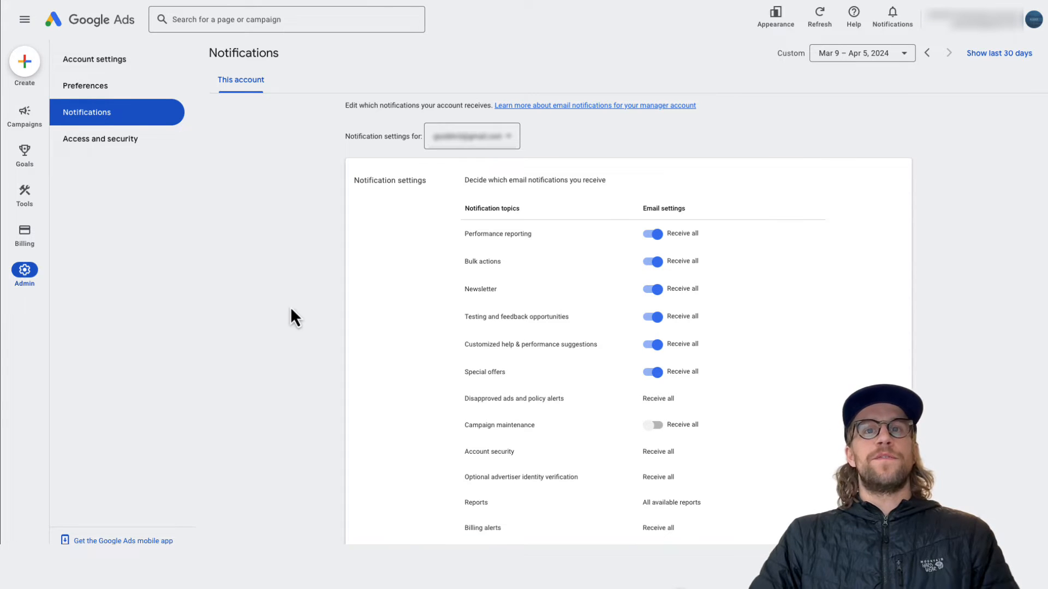
mouse_move(302, 55)
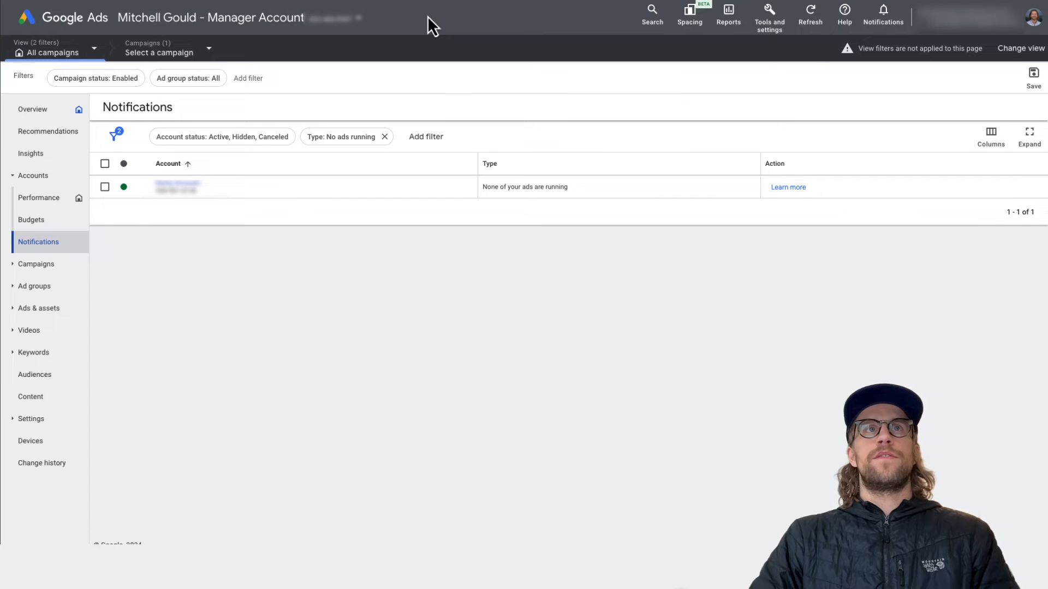
mouse_move(414, 21)
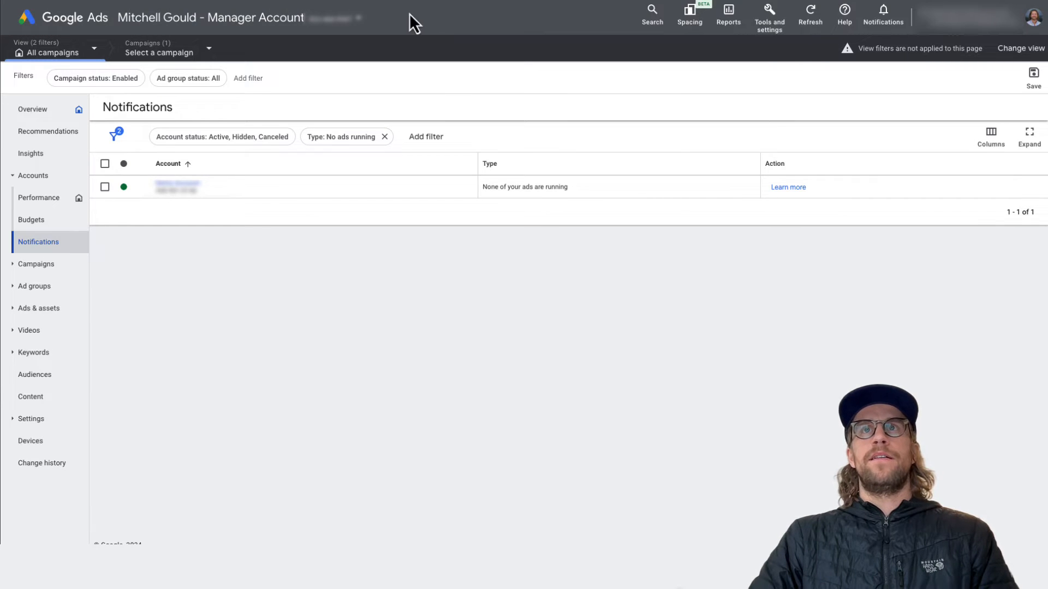
Go to the manager account's Preferences page under Tools and settings, Setup
left_click(768, 14)
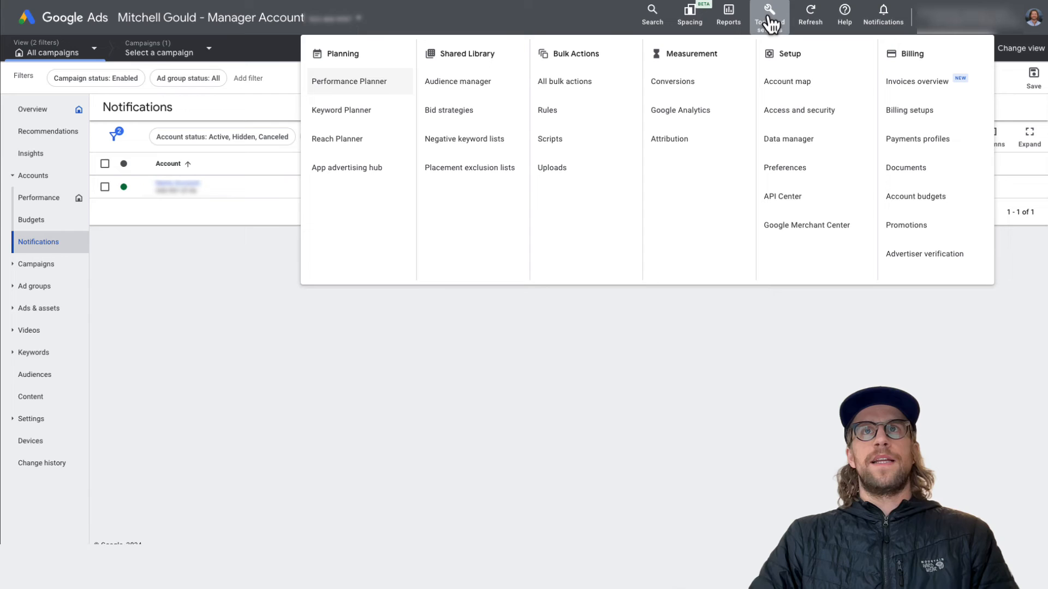
mouse_move(779, 172)
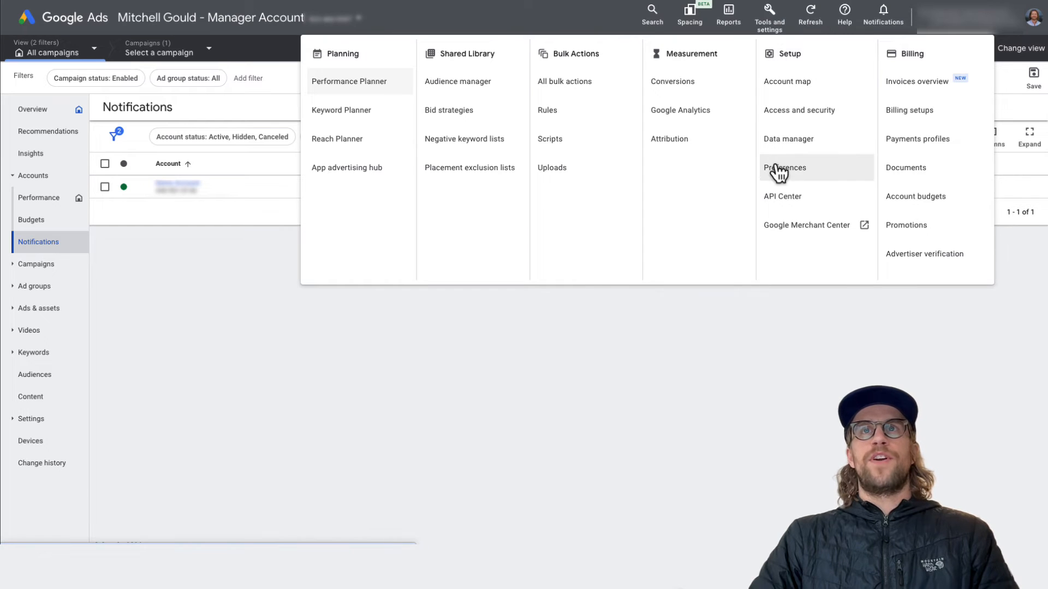
mouse_move(800, 179)
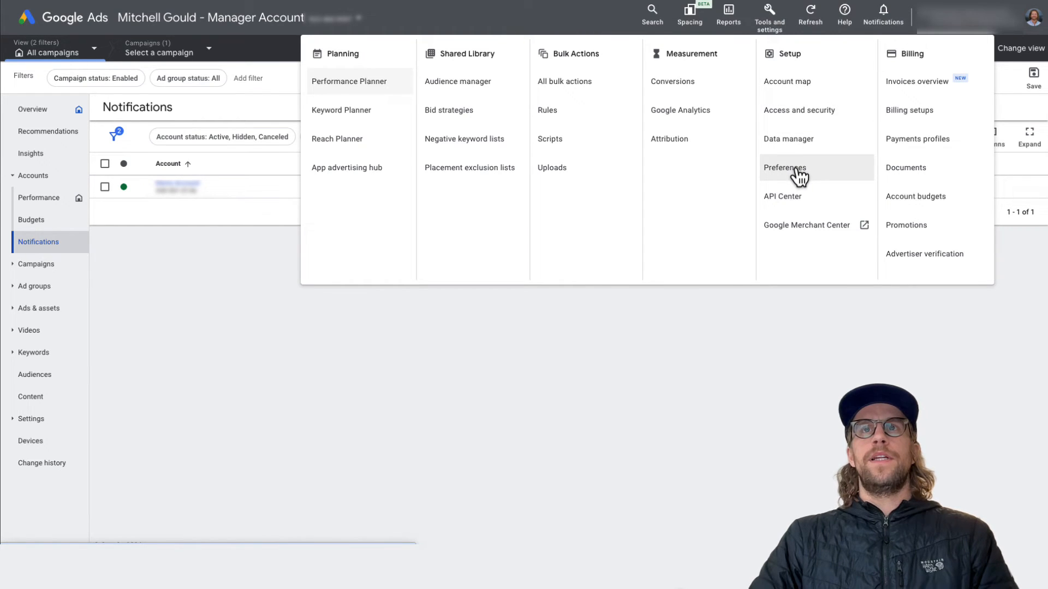
left_click(785, 167)
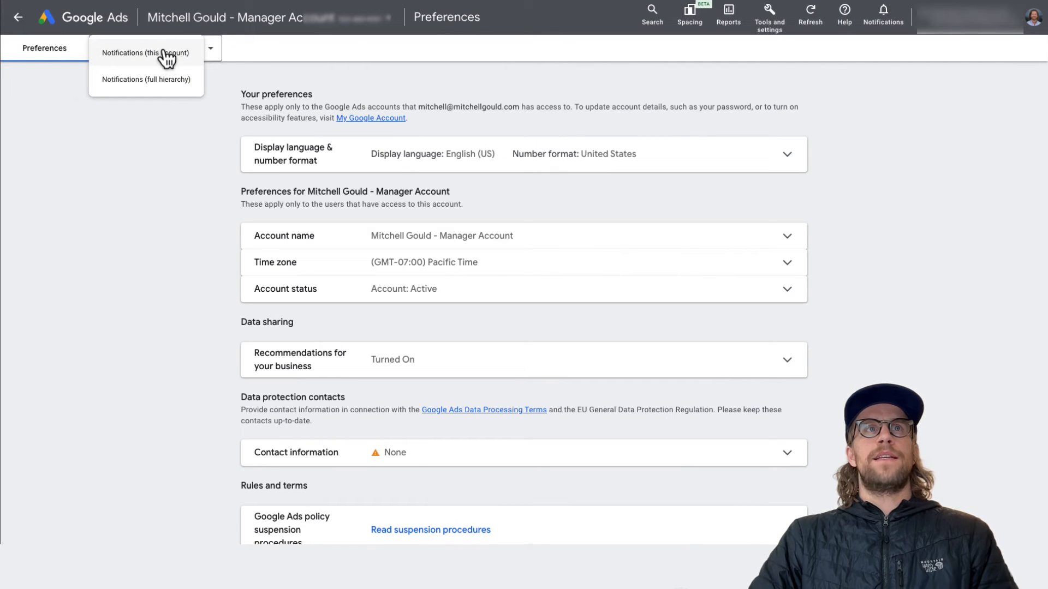
mouse_move(179, 97)
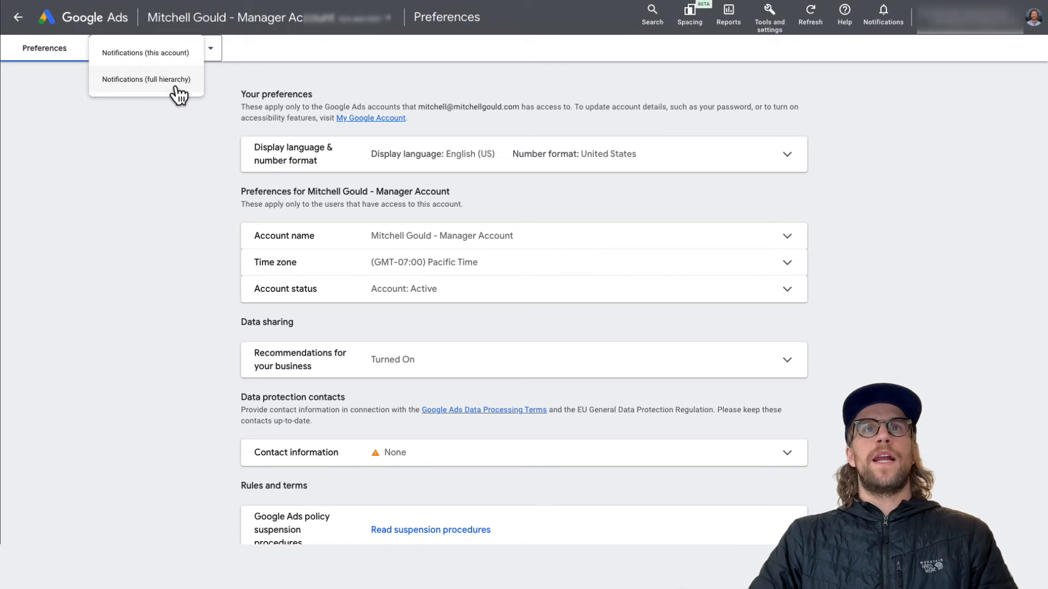
Switch the Preferences view to Notifications (full hierarchy) listing all three accounts
left_click(145, 79)
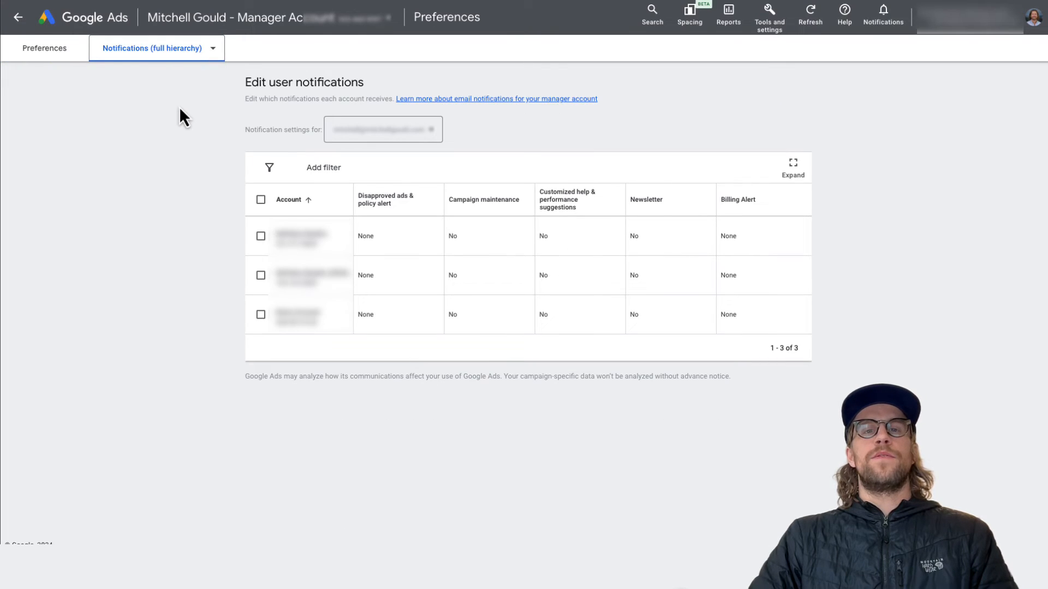
mouse_move(144, 341)
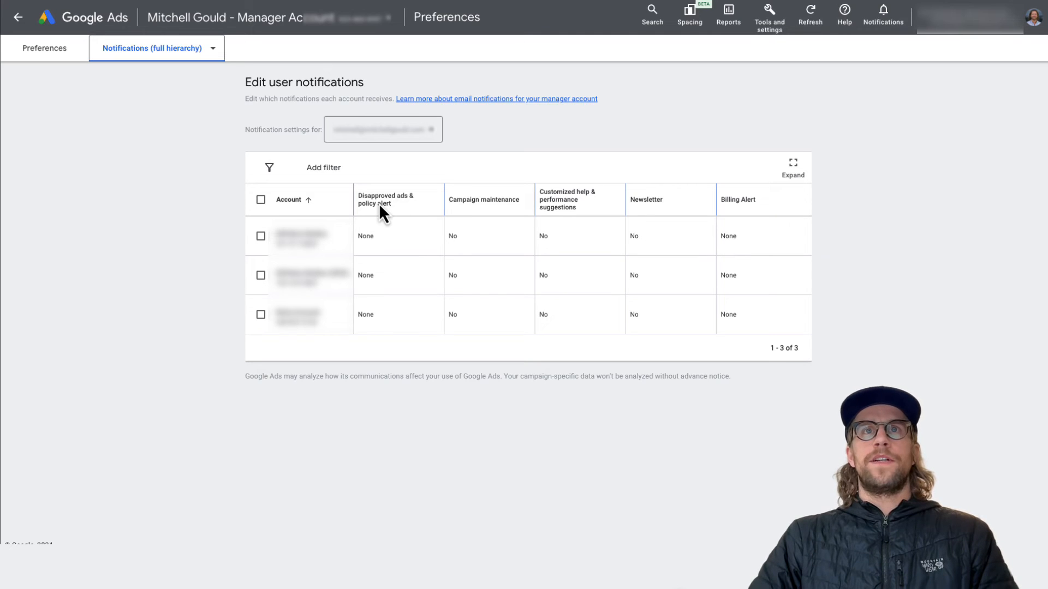
mouse_move(732, 217)
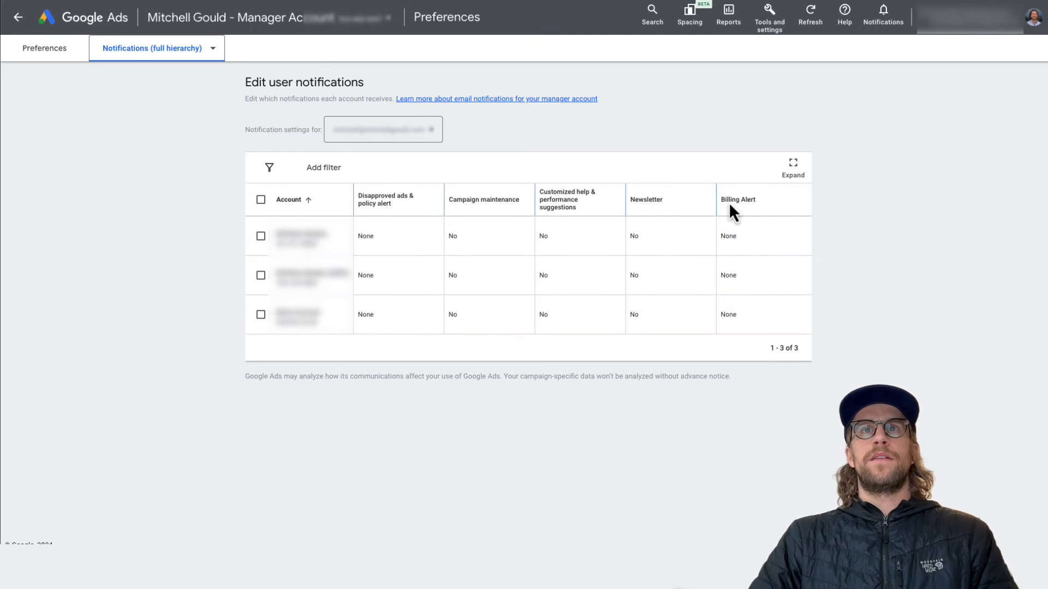
mouse_move(401, 211)
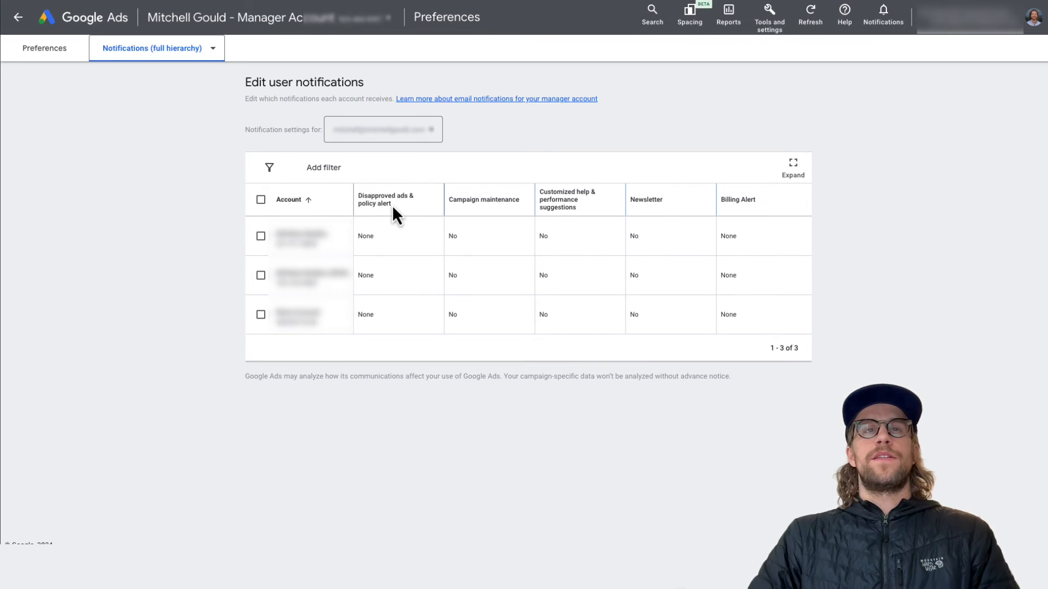
Set the first account's Disapproved ads and Billing Alert dropdowns to All
left_click(386, 235)
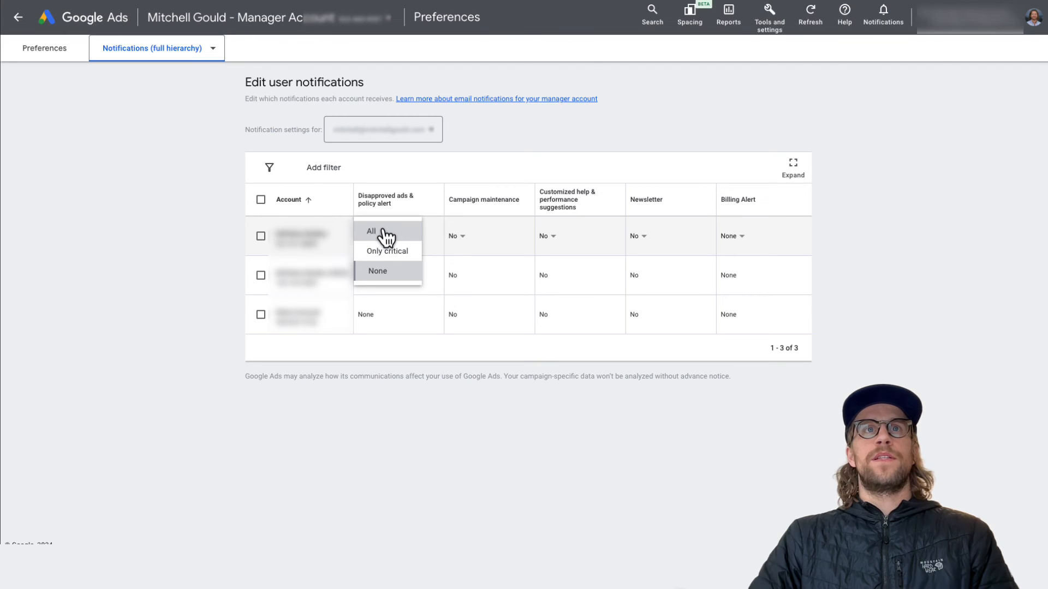
left_click(371, 231)
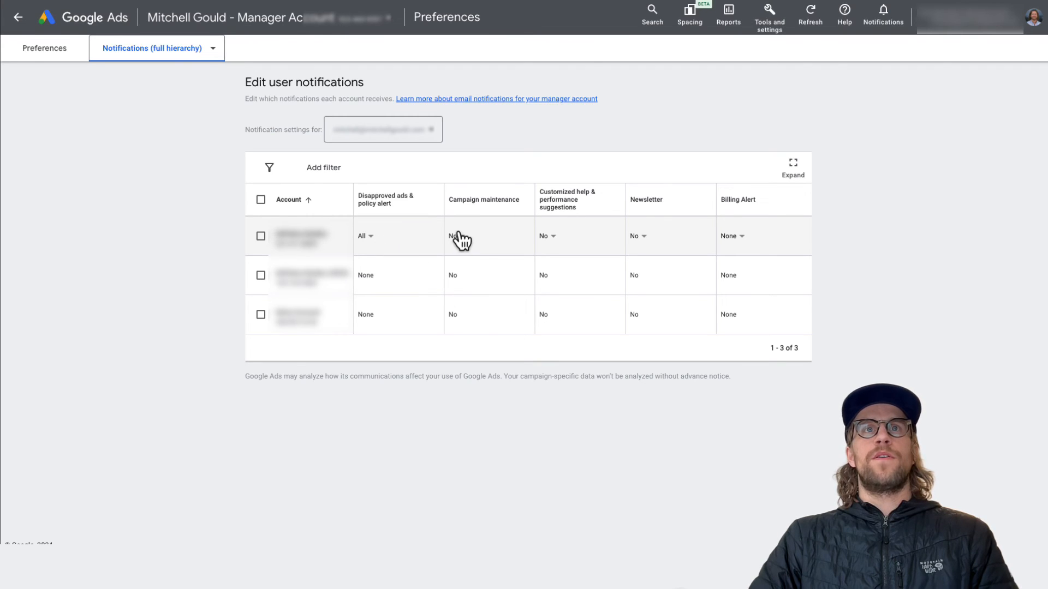
left_click(455, 236)
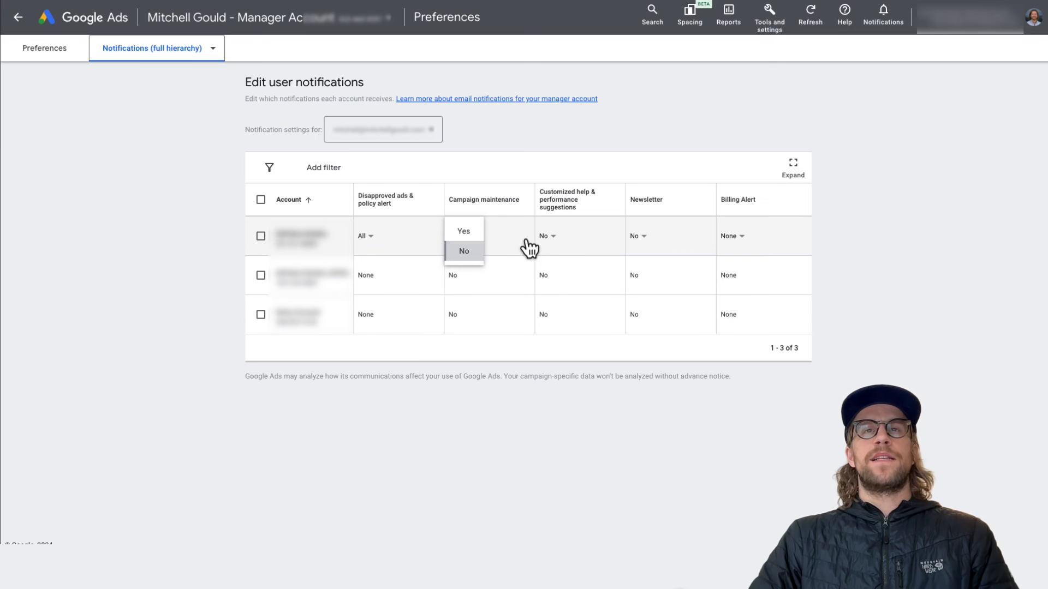
mouse_move(552, 245)
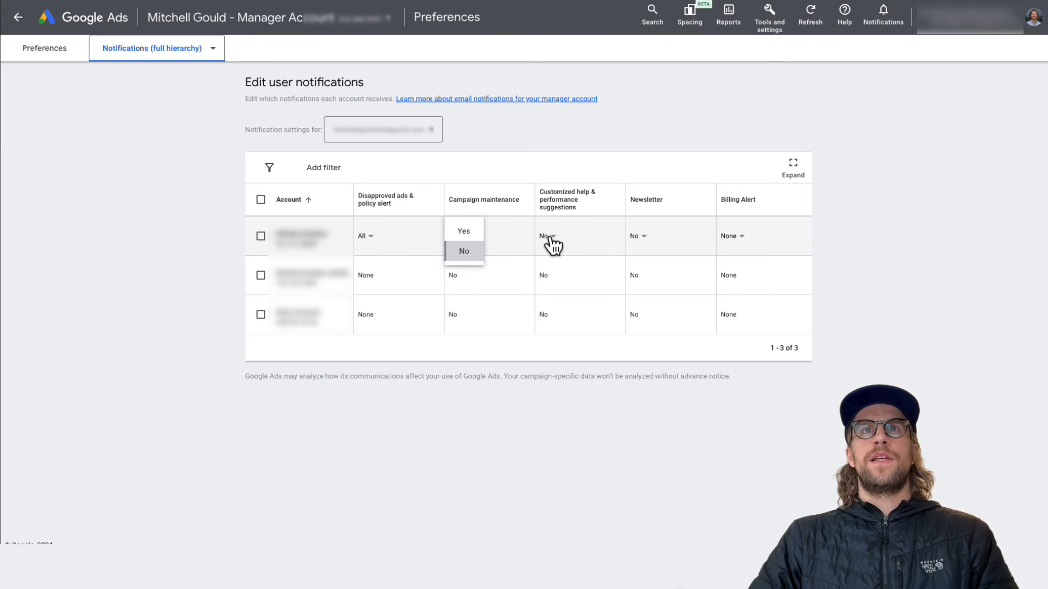
left_click(739, 236)
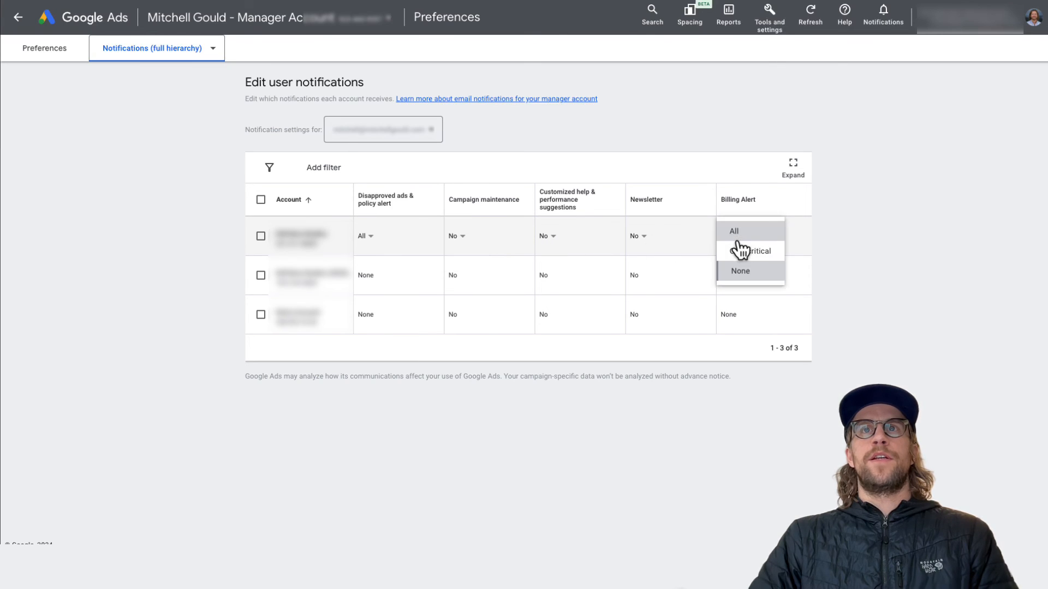
left_click(734, 231)
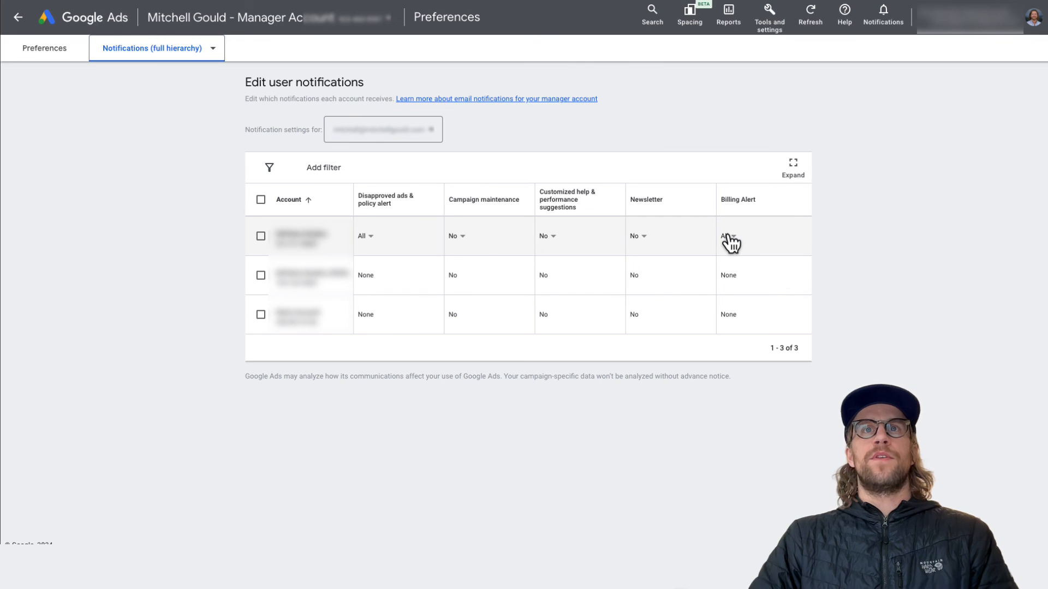